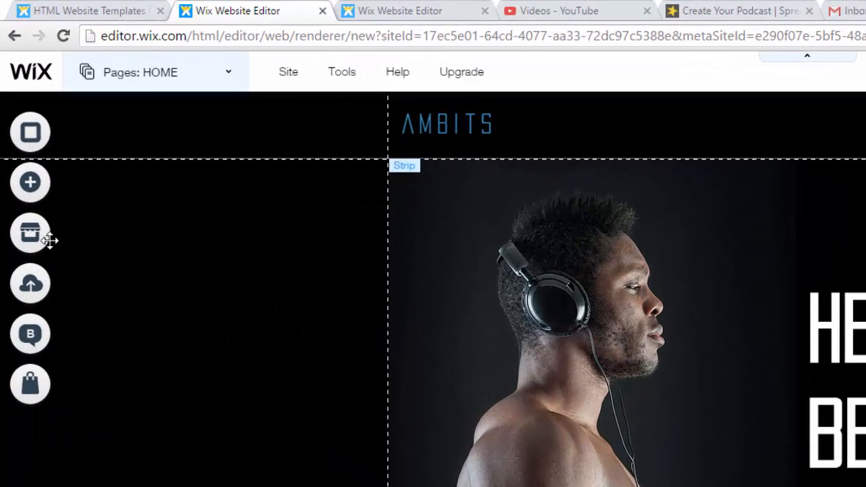
Search the App Market for 'sell downloads'.
{"action": "left_click", "coordinate": [29, 232]}
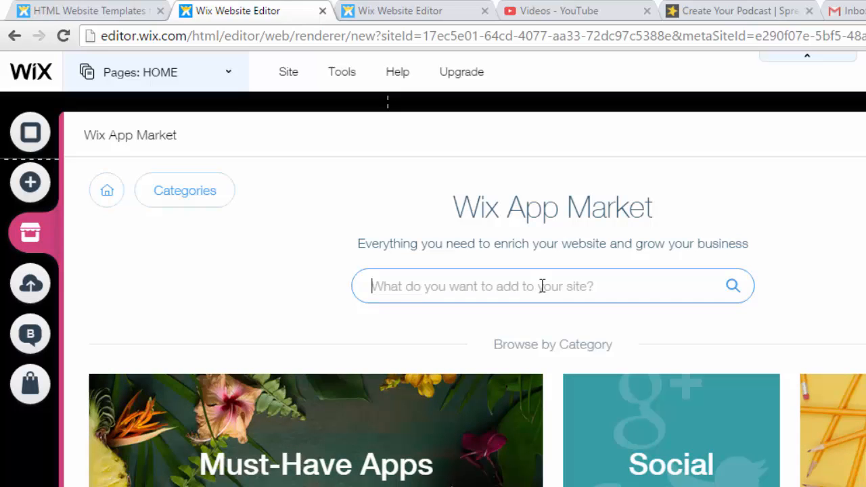
{"action": "type", "text": "sell"}
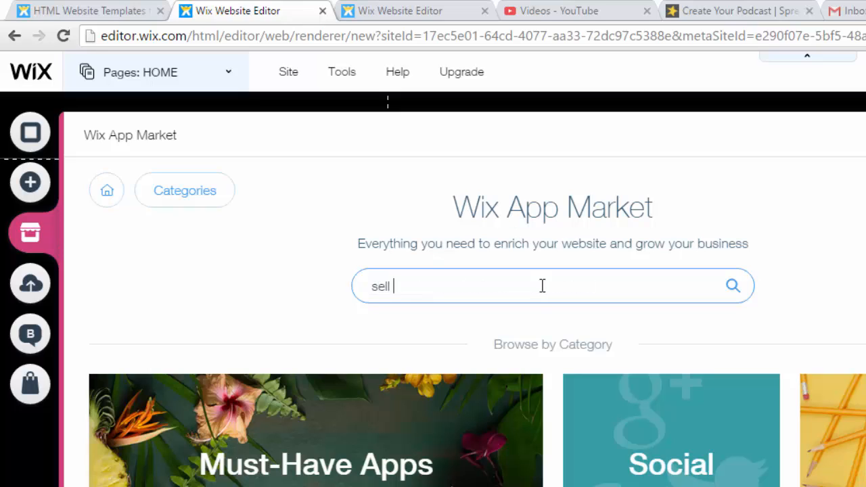
{"action": "type", "text": "down"}
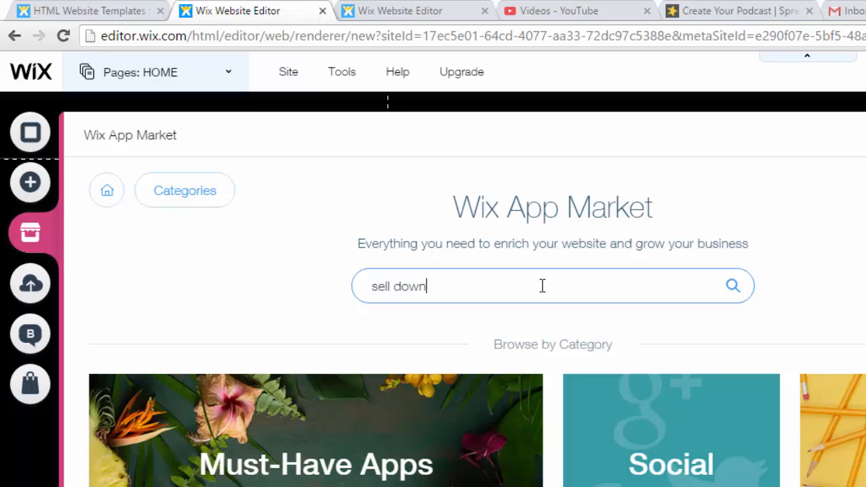
{"action": "type", "text": "loads"}
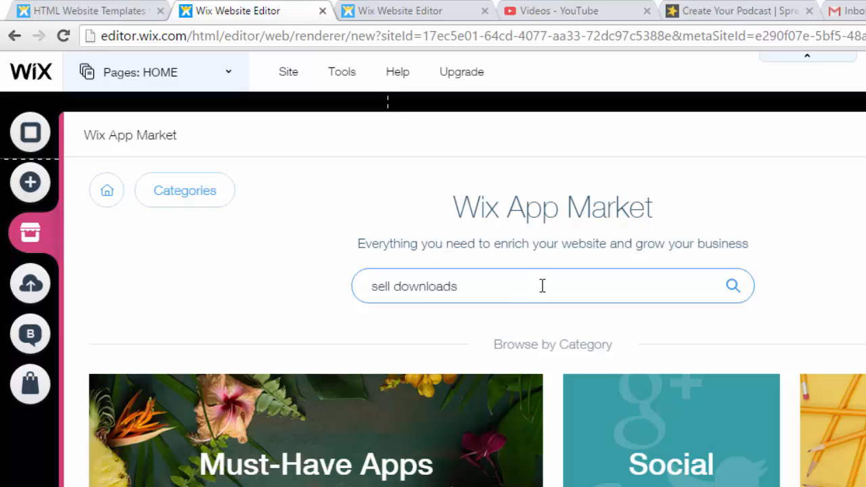
Run the search and add Sellfy's Sell Downloads app to the site.
{"action": "left_click", "coordinate": [733, 286]}
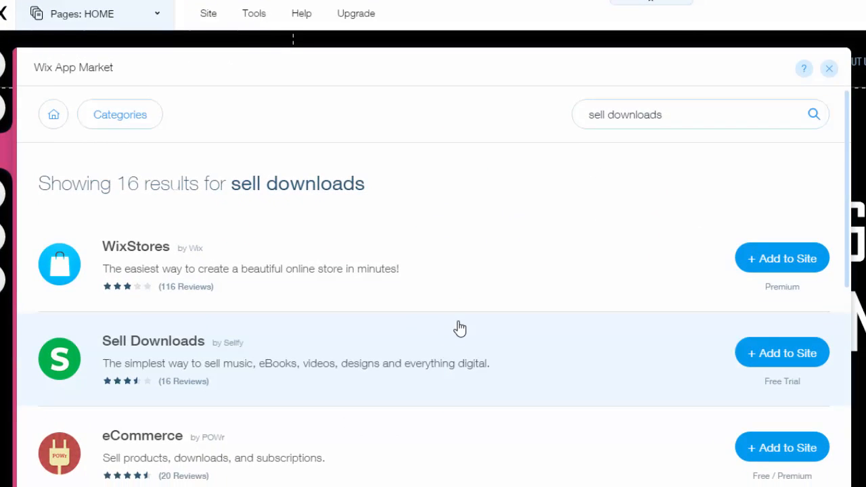
{"action": "mouse_move", "coordinate": [146, 246]}
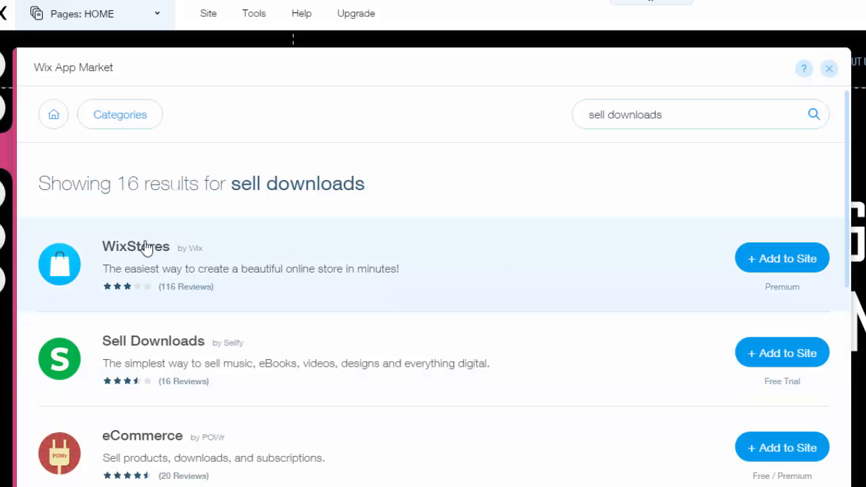
{"action": "mouse_move", "coordinate": [236, 355]}
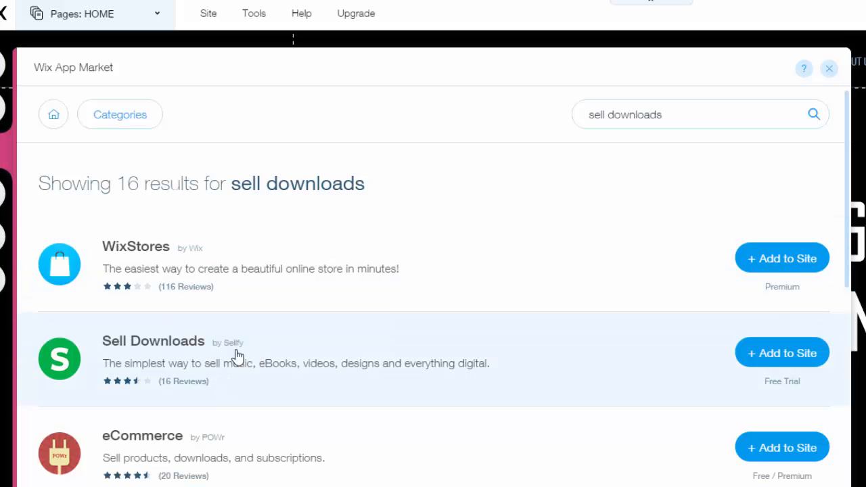
{"action": "mouse_move", "coordinate": [504, 393]}
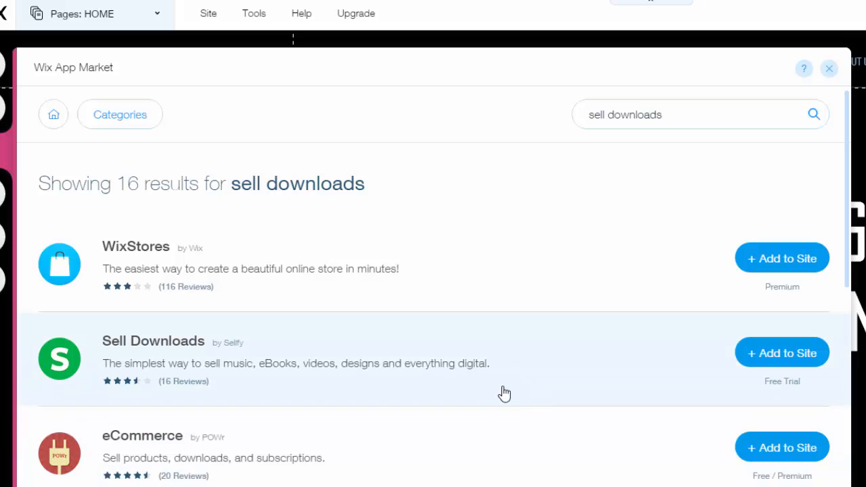
{"action": "mouse_move", "coordinate": [774, 374]}
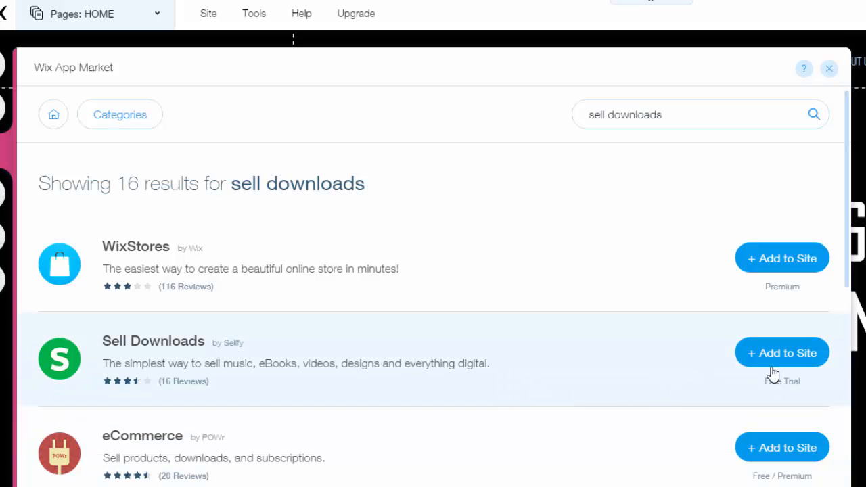
{"action": "left_click", "coordinate": [782, 352]}
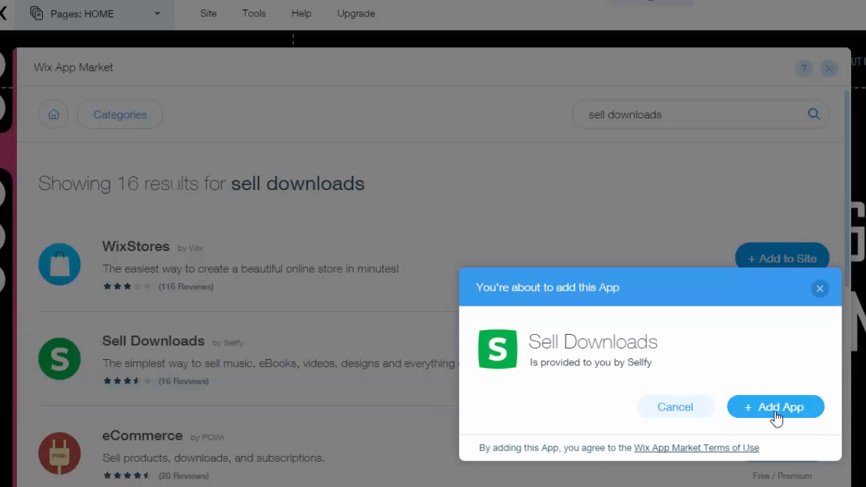
{"action": "left_click", "coordinate": [775, 407]}
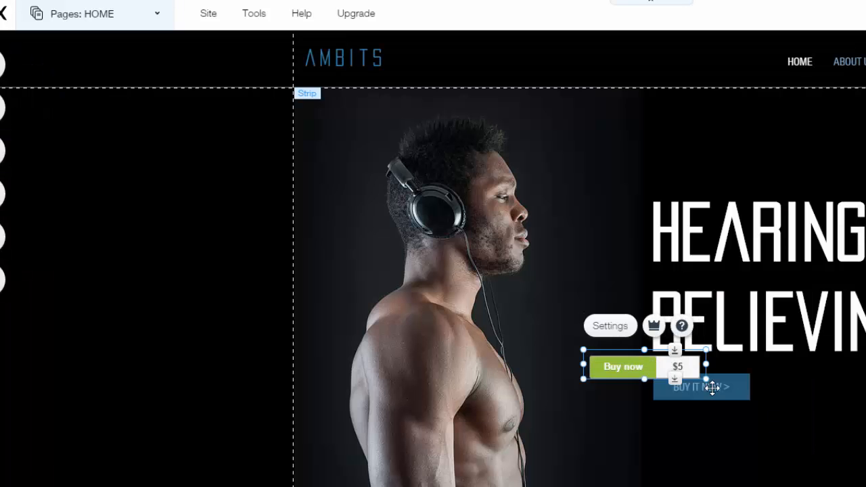
Open the Sell Downloads settings and expand Product Settings.
{"action": "left_click", "coordinate": [610, 326]}
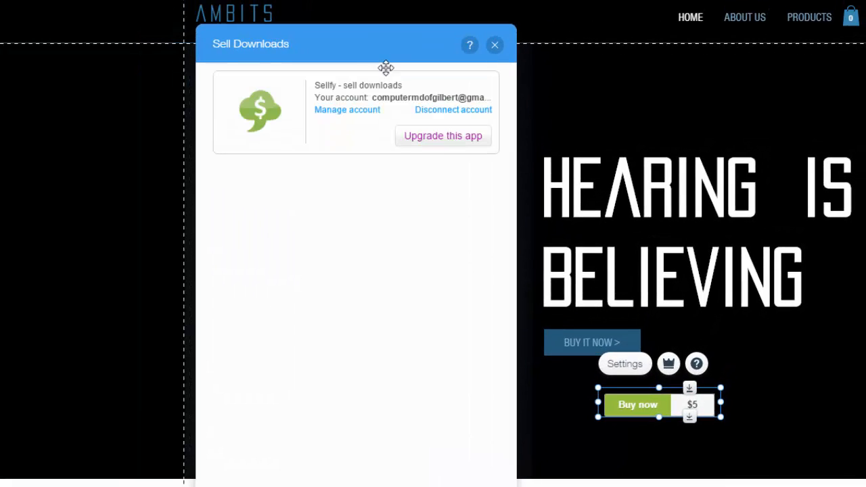
{"action": "left_click", "coordinate": [228, 177]}
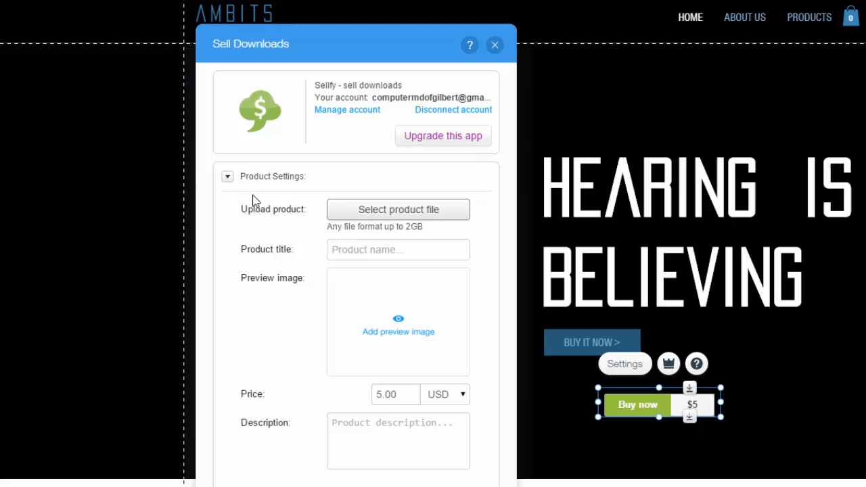
{"action": "mouse_move", "coordinate": [312, 215]}
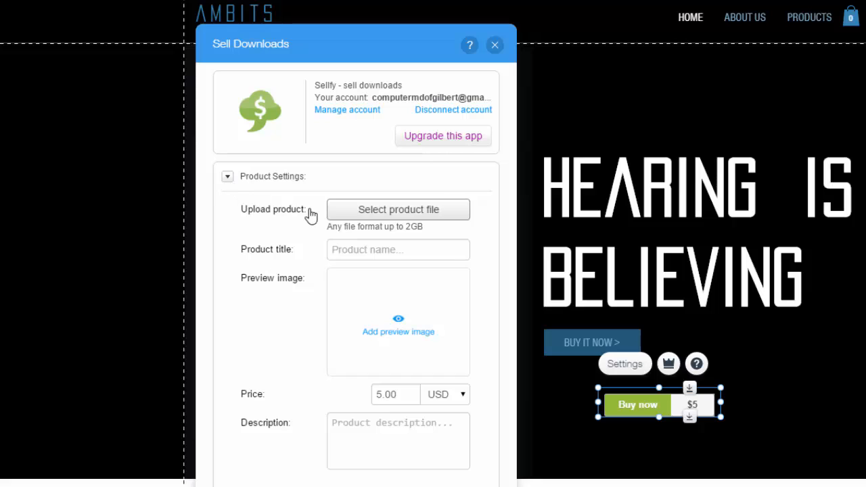
{"action": "mouse_move", "coordinate": [266, 222]}
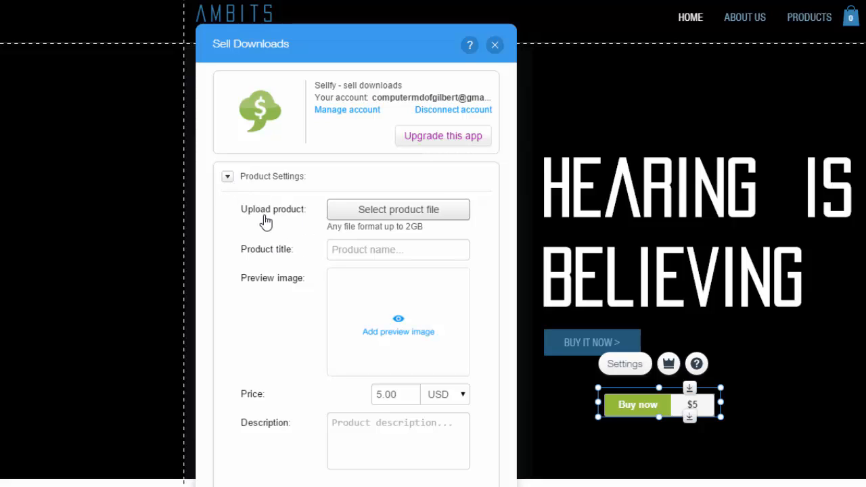
{"action": "mouse_move", "coordinate": [460, 230]}
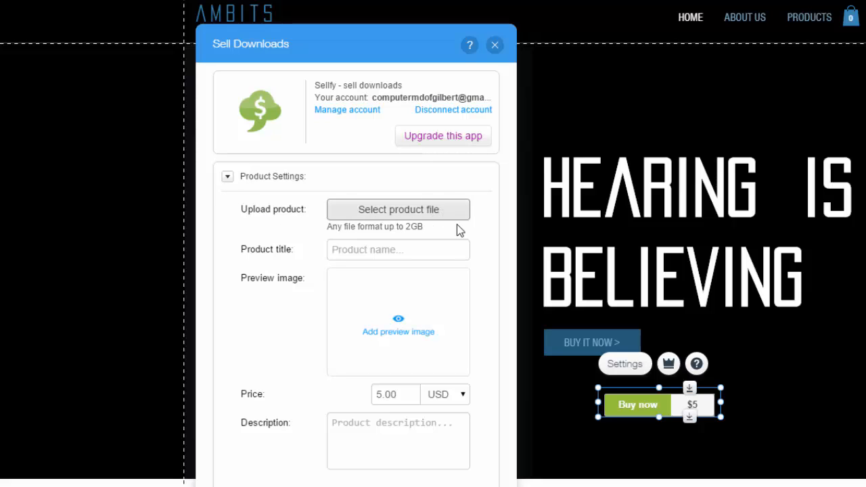
{"action": "mouse_move", "coordinate": [465, 237]}
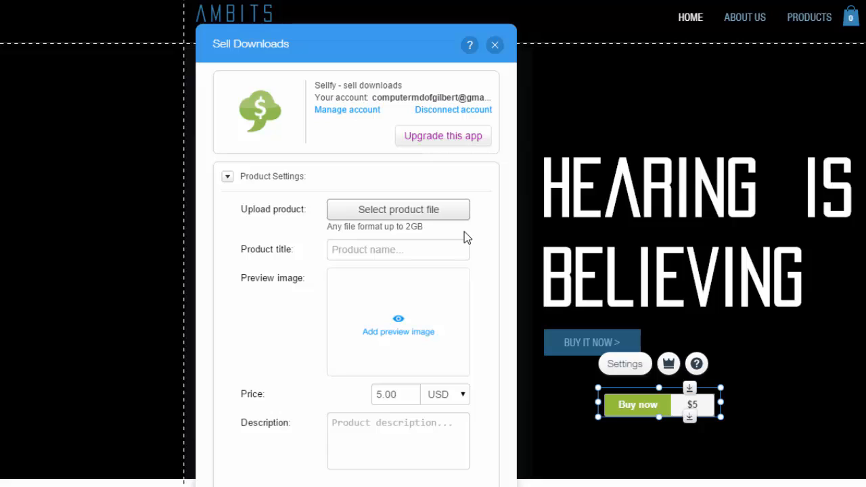
{"action": "mouse_move", "coordinate": [469, 244]}
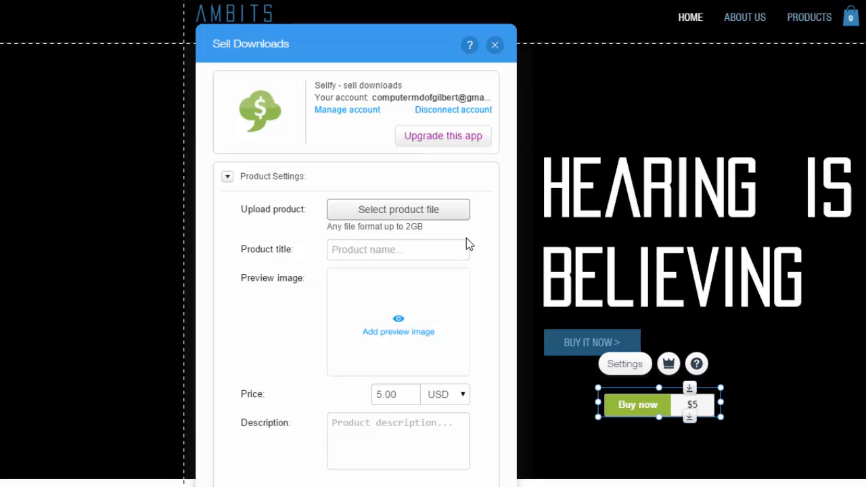
{"action": "mouse_move", "coordinate": [396, 271]}
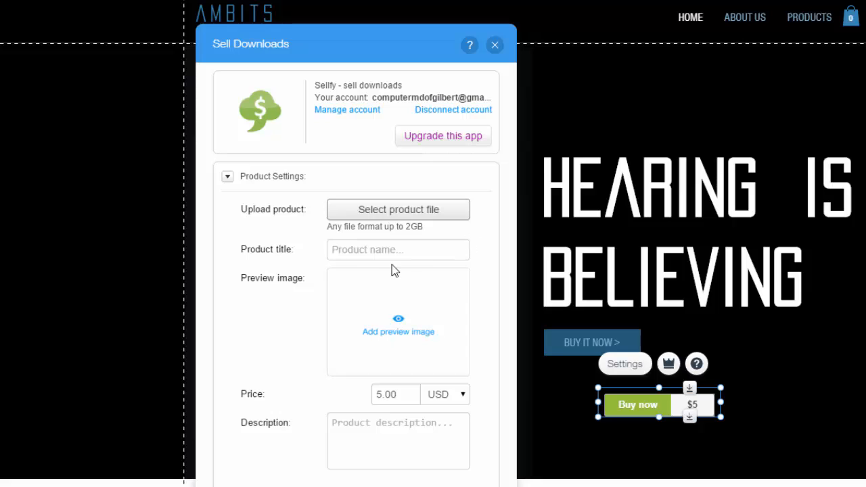
{"action": "mouse_move", "coordinate": [358, 331]}
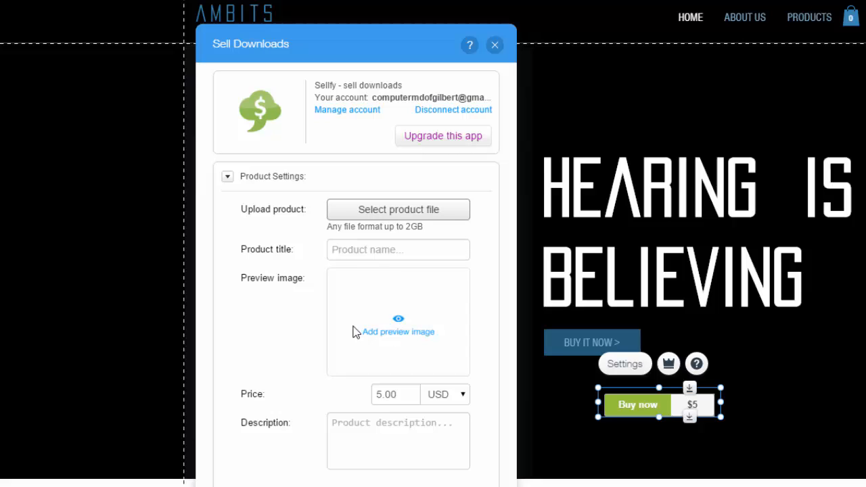
{"action": "mouse_move", "coordinate": [471, 376]}
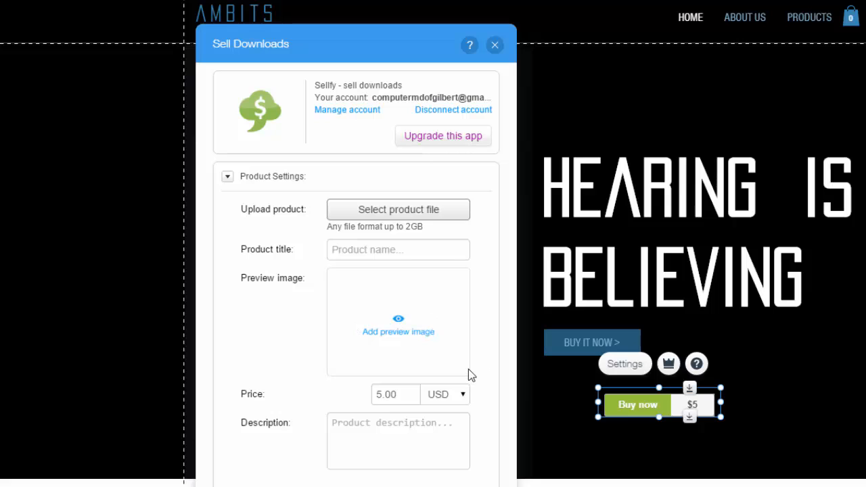
{"action": "mouse_move", "coordinate": [460, 395]}
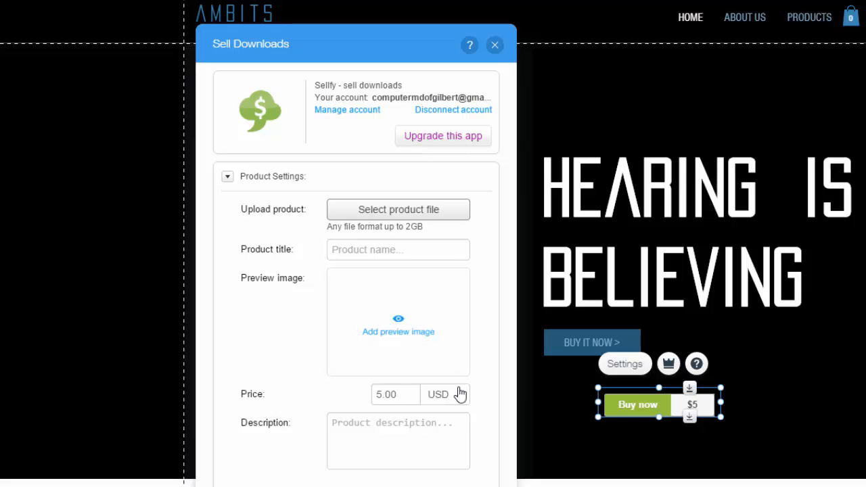
{"action": "left_click", "coordinate": [445, 394]}
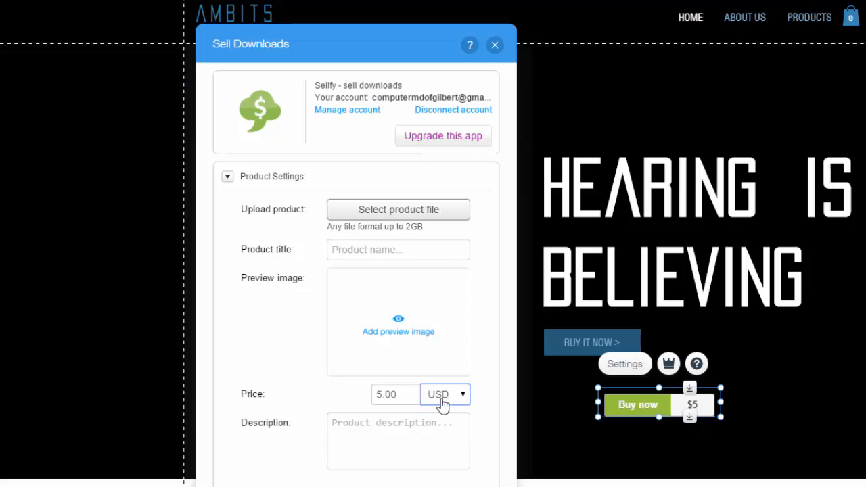
{"action": "mouse_move", "coordinate": [487, 379]}
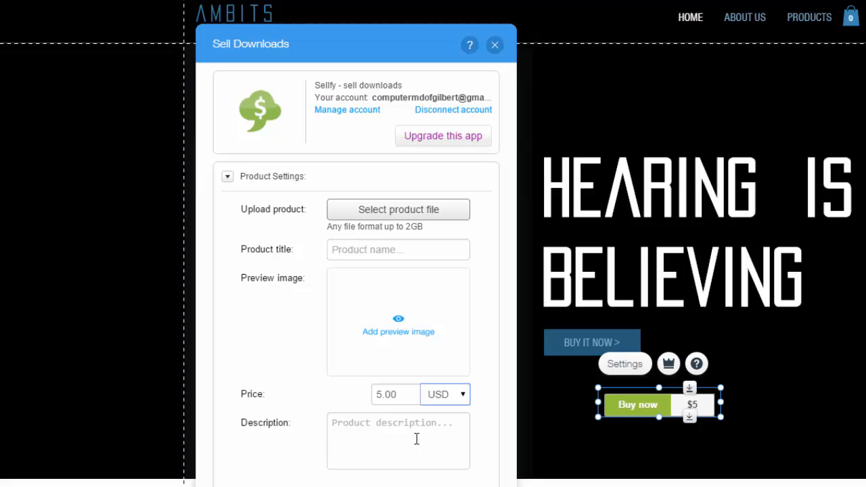
{"action": "mouse_move", "coordinate": [381, 447]}
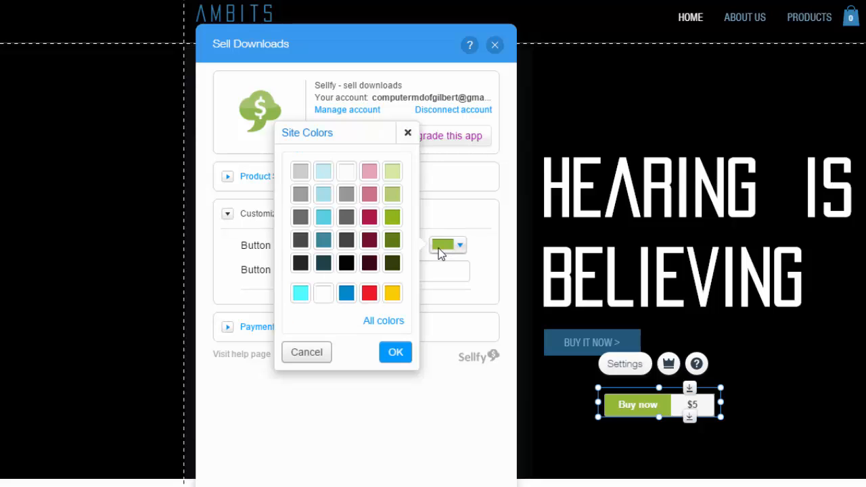
Set the Buy now button color to red from the Site Colors palette.
{"action": "left_click", "coordinate": [369, 293]}
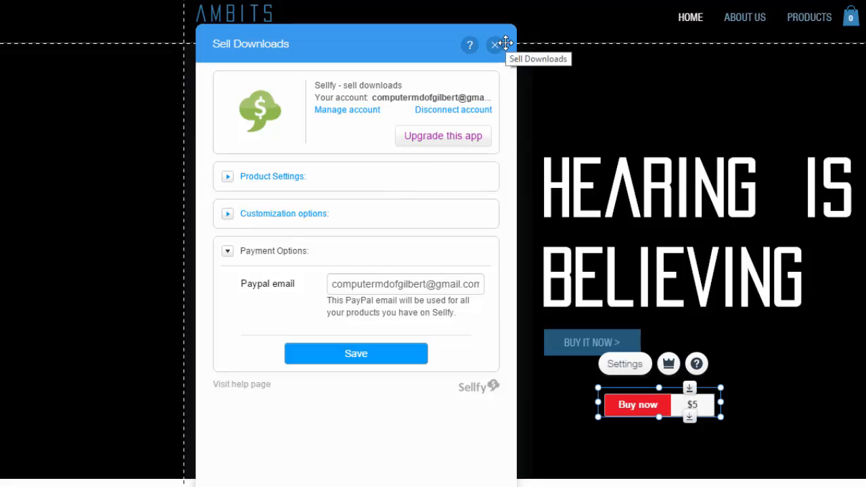
{"action": "mouse_move", "coordinate": [527, 150]}
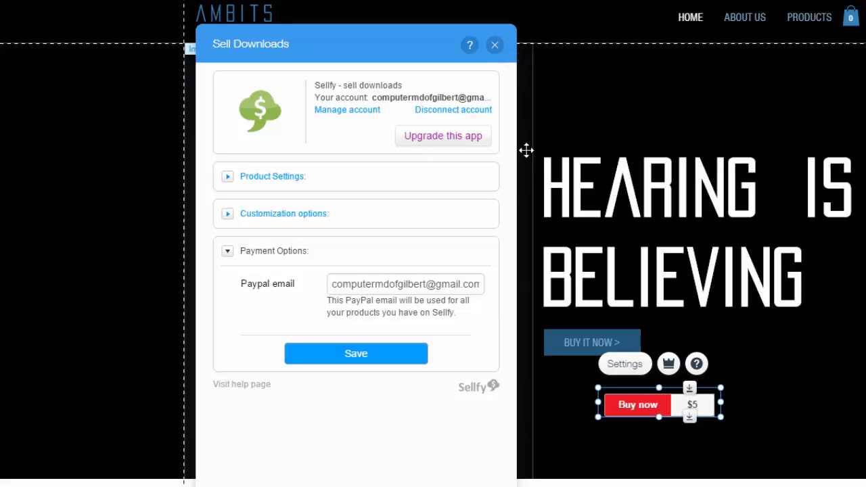
{"action": "mouse_move", "coordinate": [495, 44]}
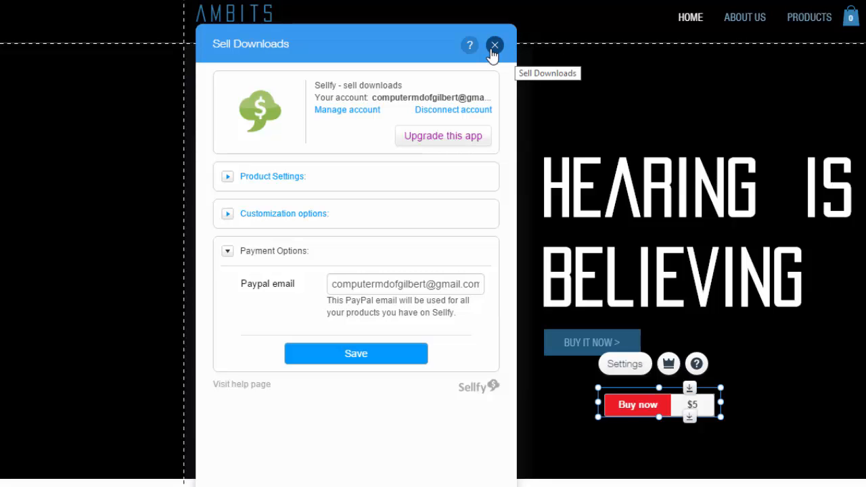
Close the Sell Downloads settings panel.
{"action": "left_click", "coordinate": [494, 45]}
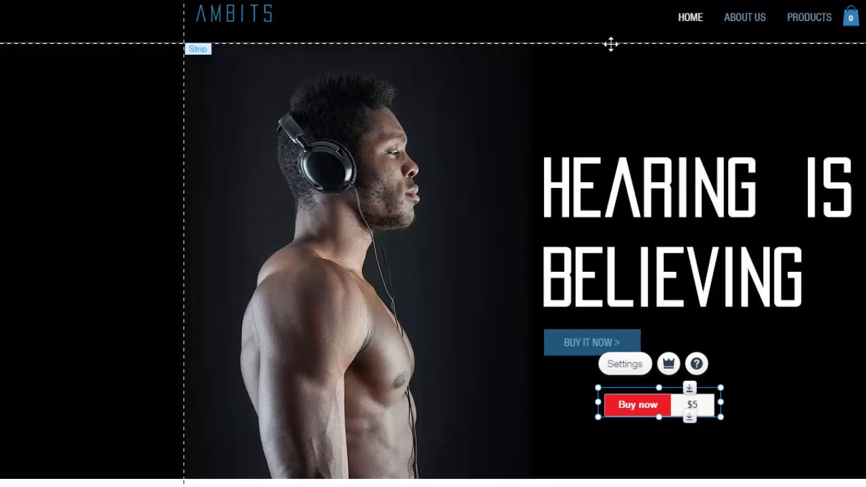